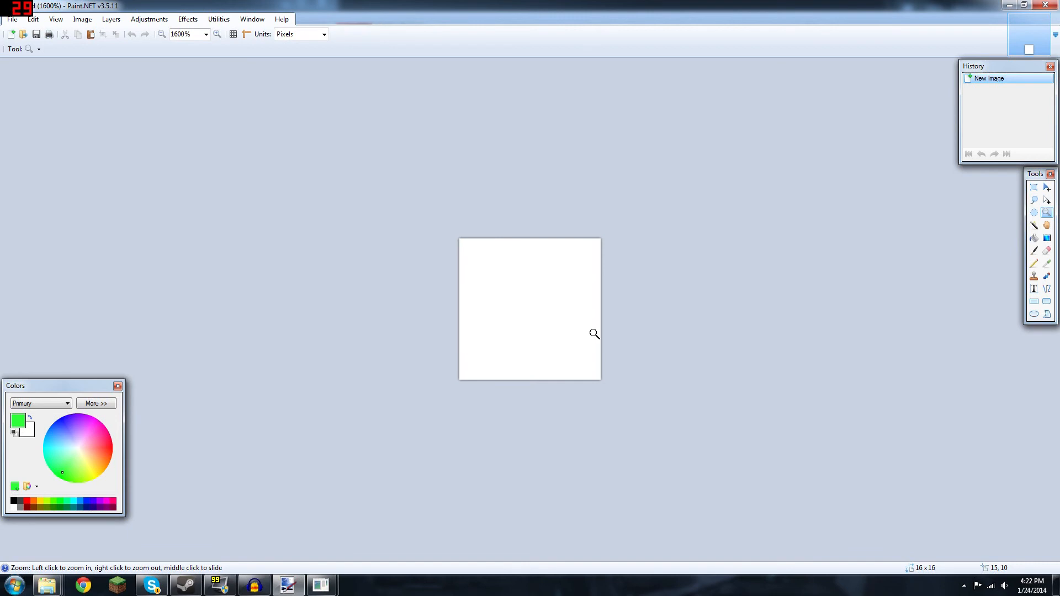
mouse_move(499, 336)
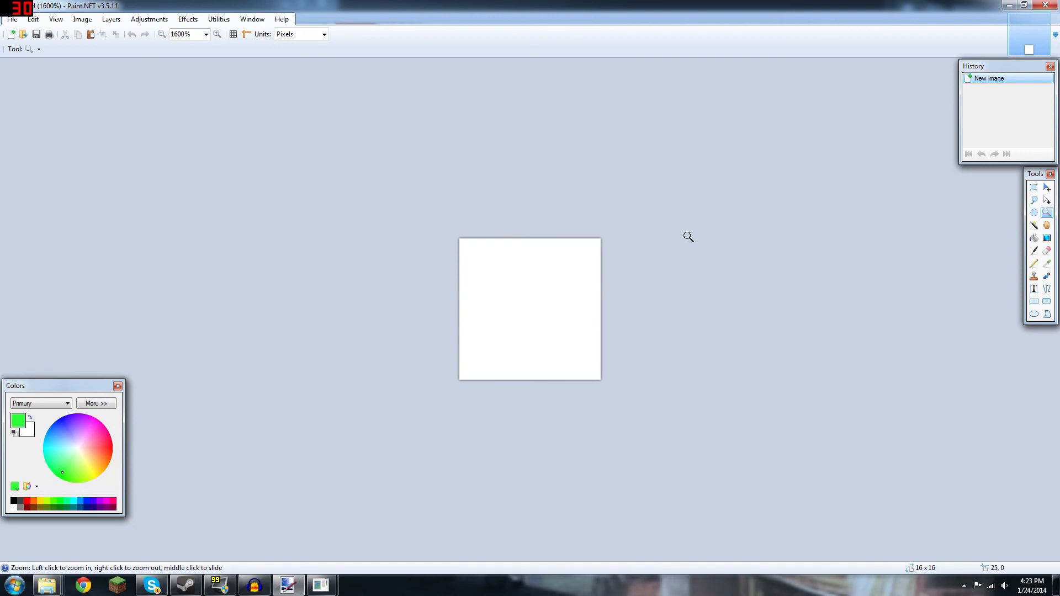
Cancel the new-image settings and flood the blank canvas with bright green using the Paint Bucket.
left_click(11, 34)
type("16")
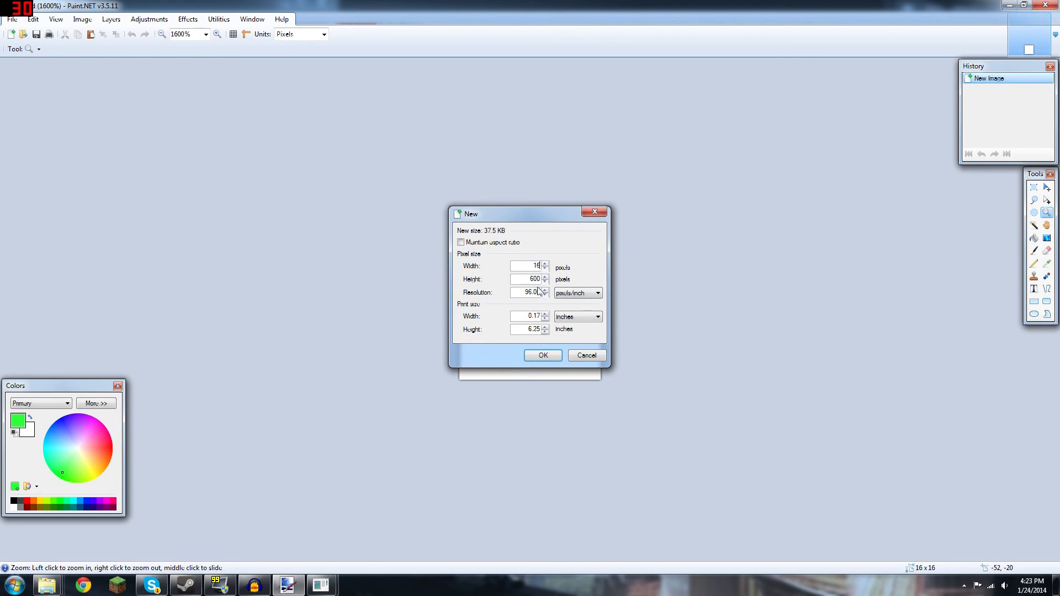
left_click(543, 355)
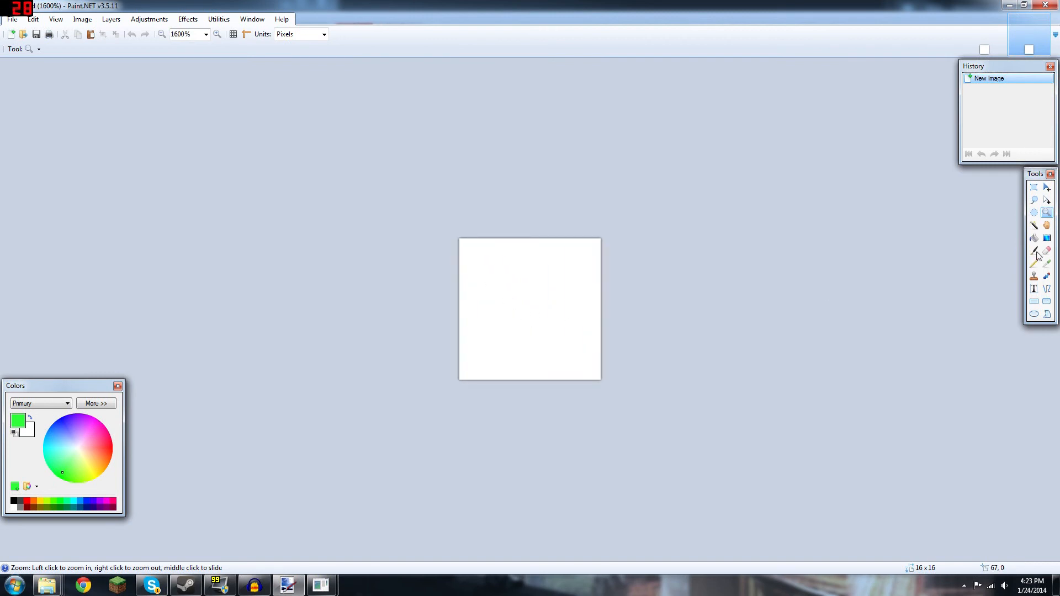
left_click(1034, 239)
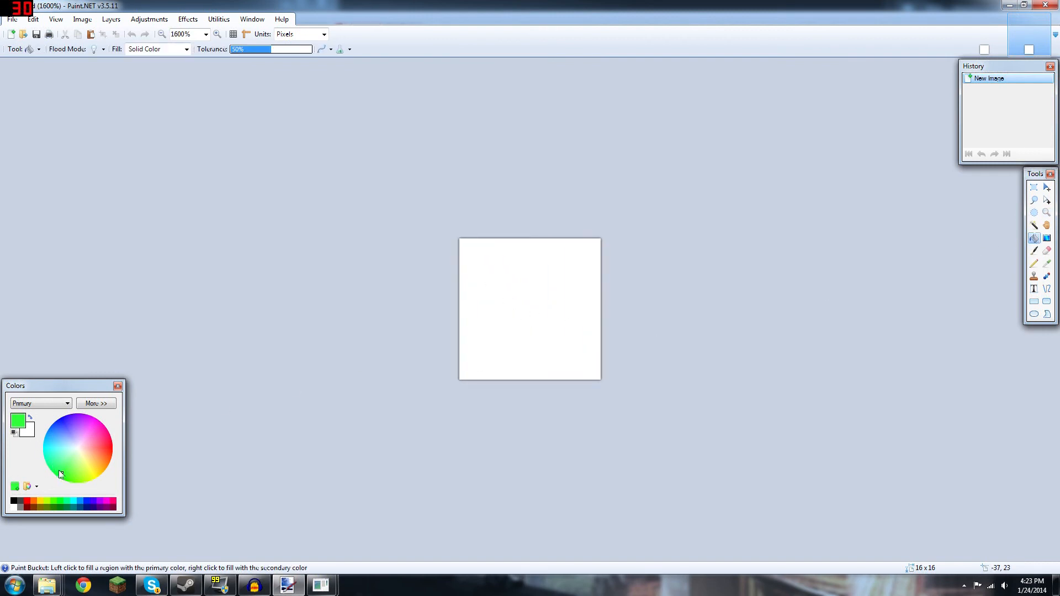
left_click(529, 309)
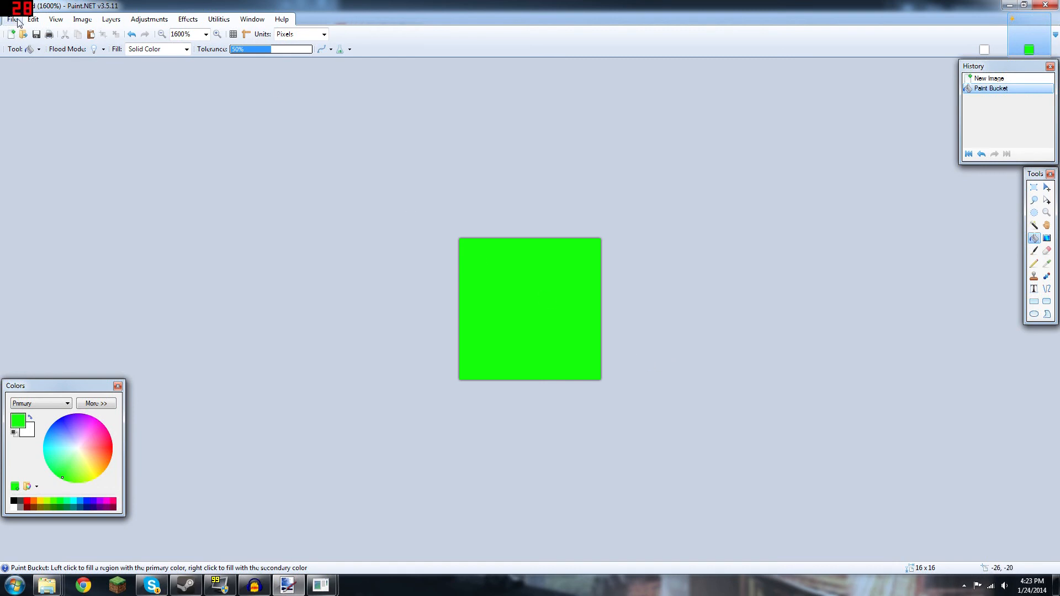
Save the green canvas as a PNG named Green.
left_click(11, 19)
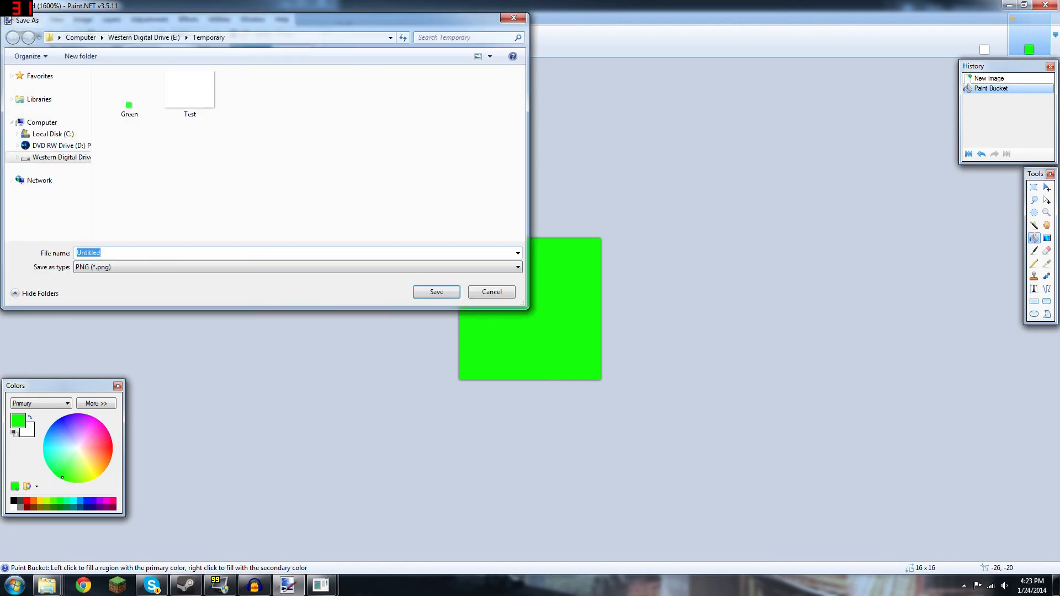
type("Green")
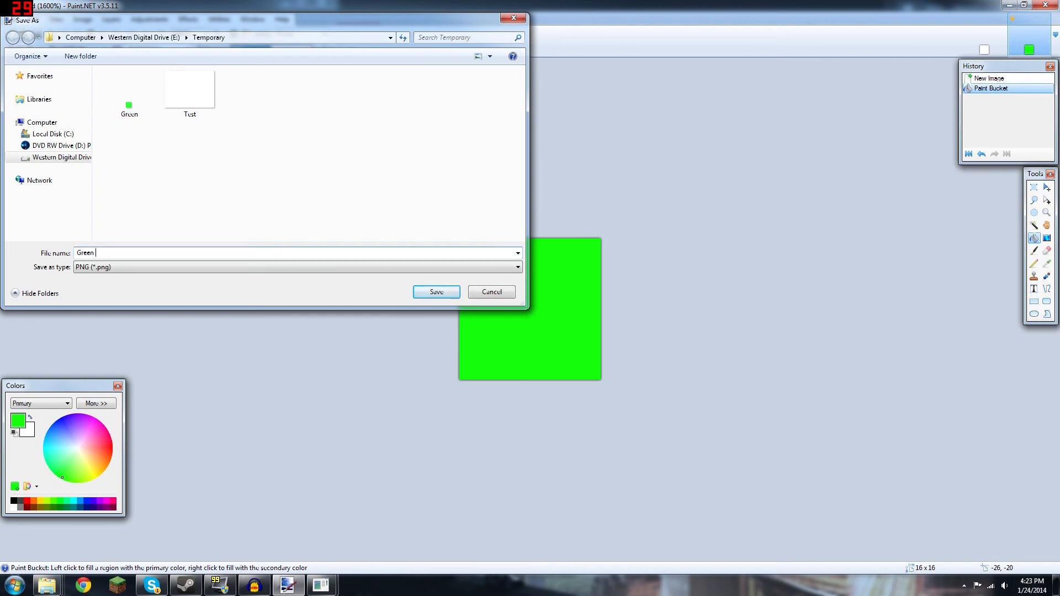
left_click(435, 292)
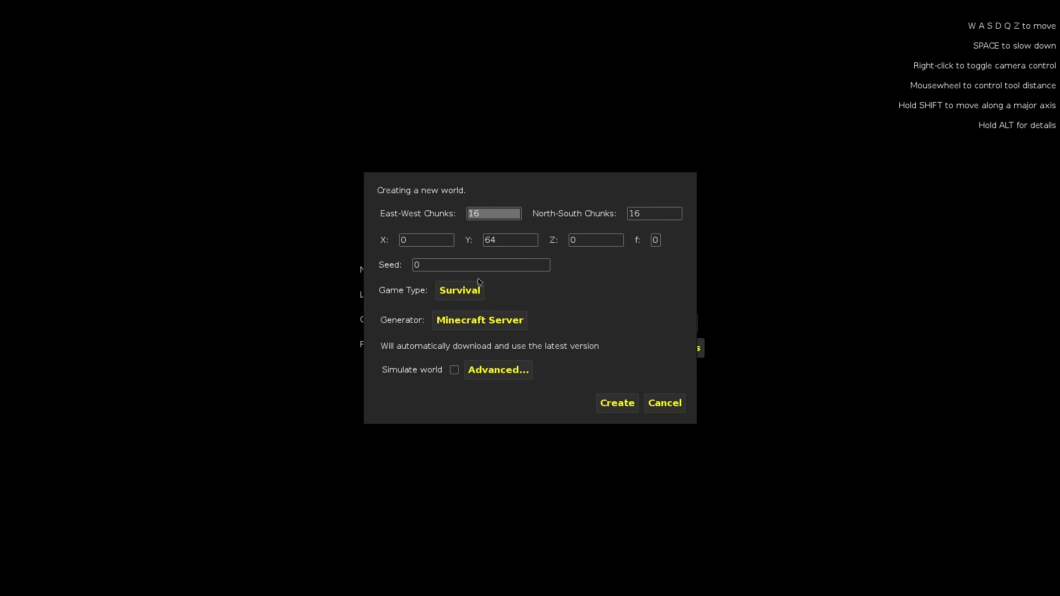
mouse_move(424, 218)
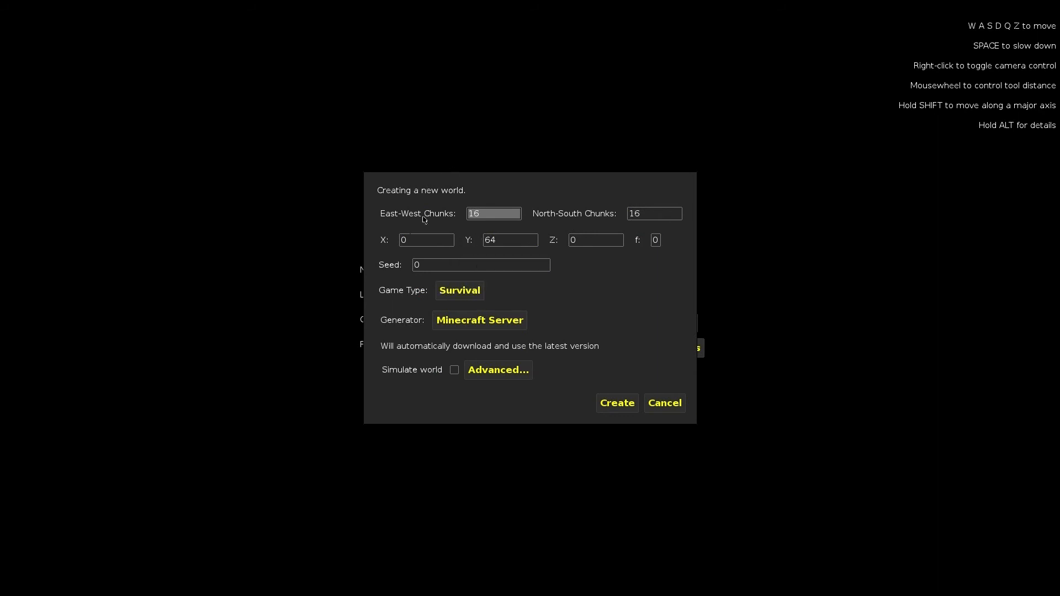
mouse_move(615, 255)
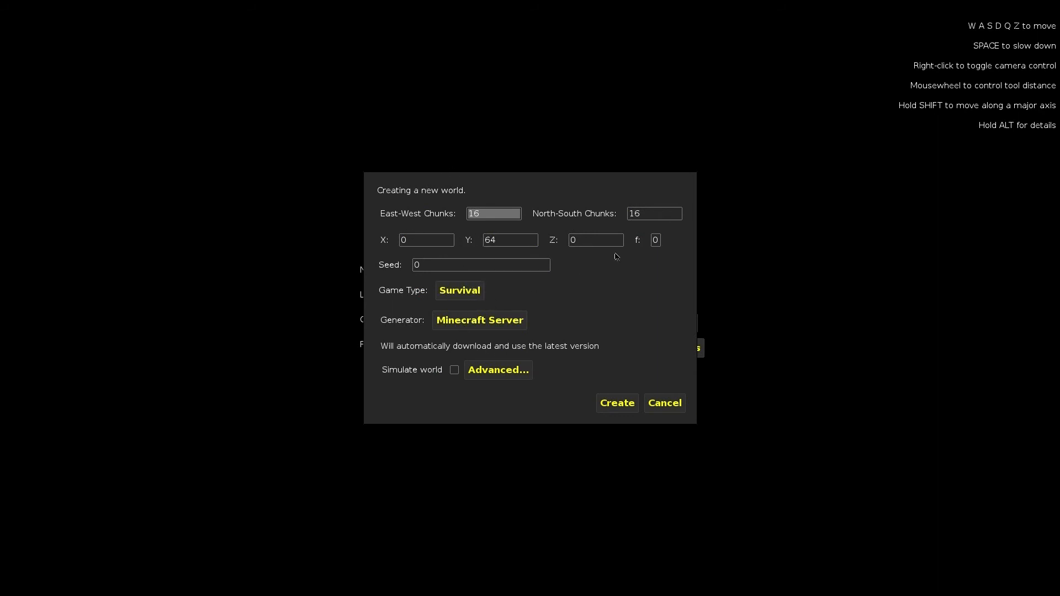
mouse_move(492, 214)
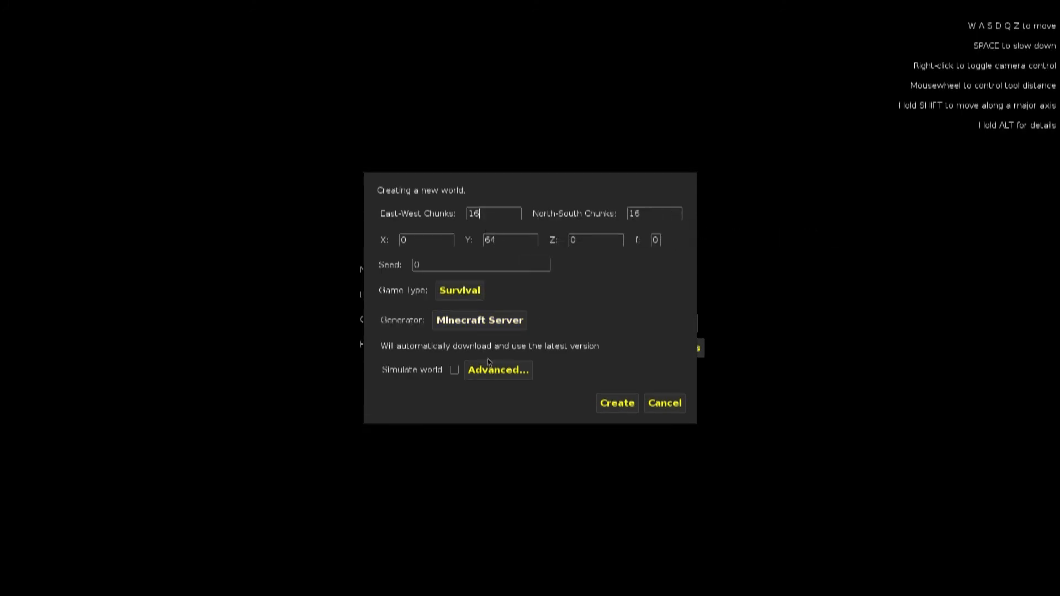
Create a Creative flatland world covered with grass, 16 by 16 chunks.
left_click(459, 291)
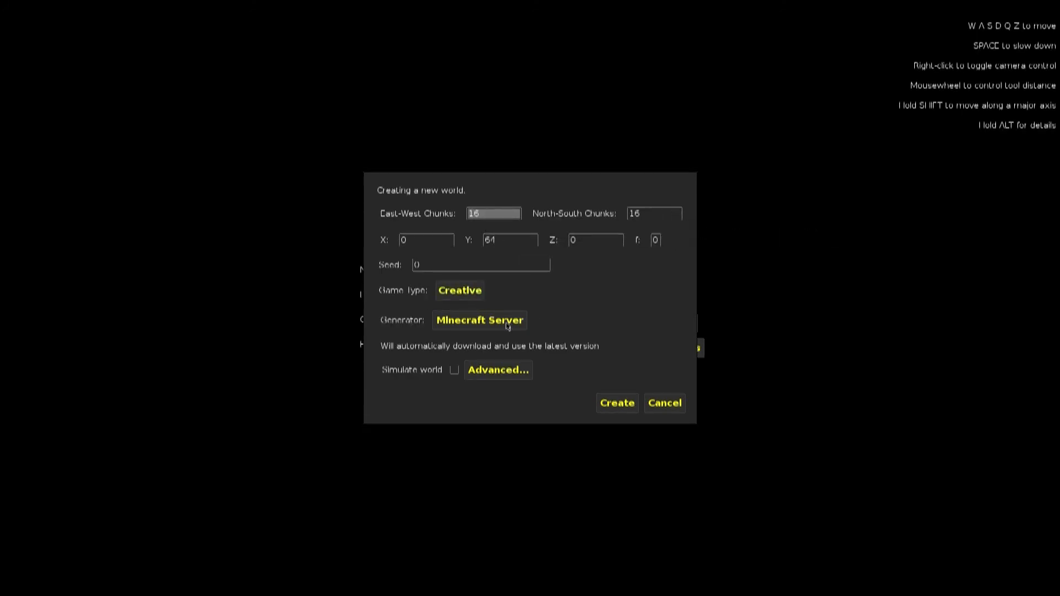
left_click(478, 320)
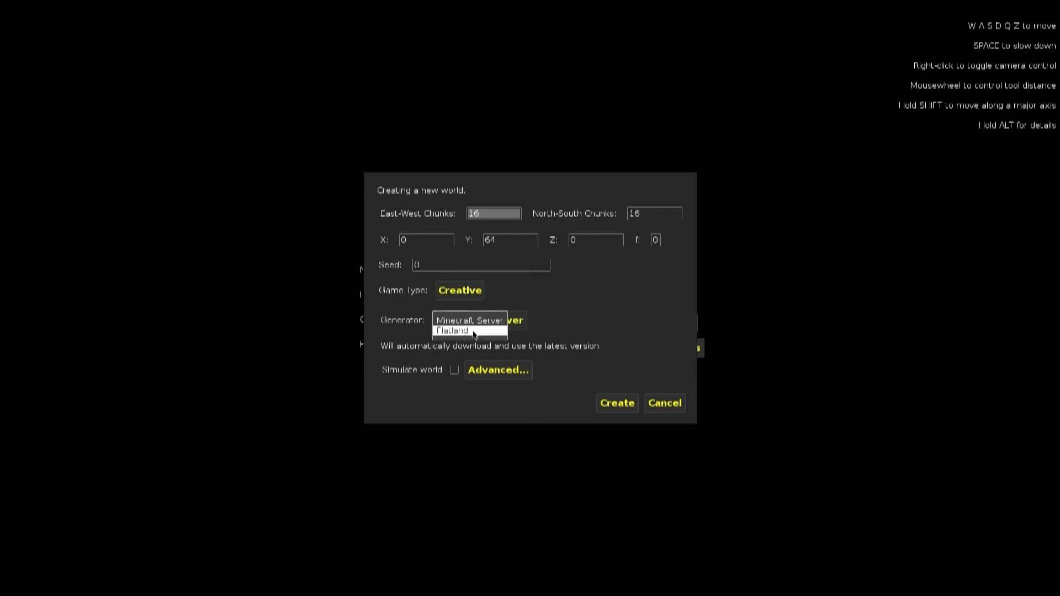
left_click(453, 330)
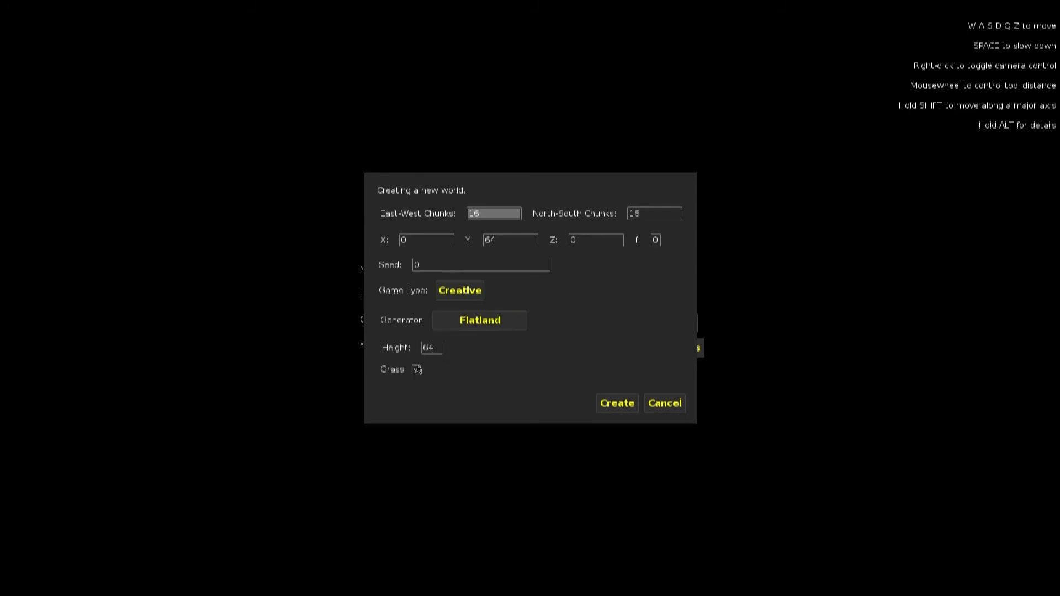
left_click(417, 369)
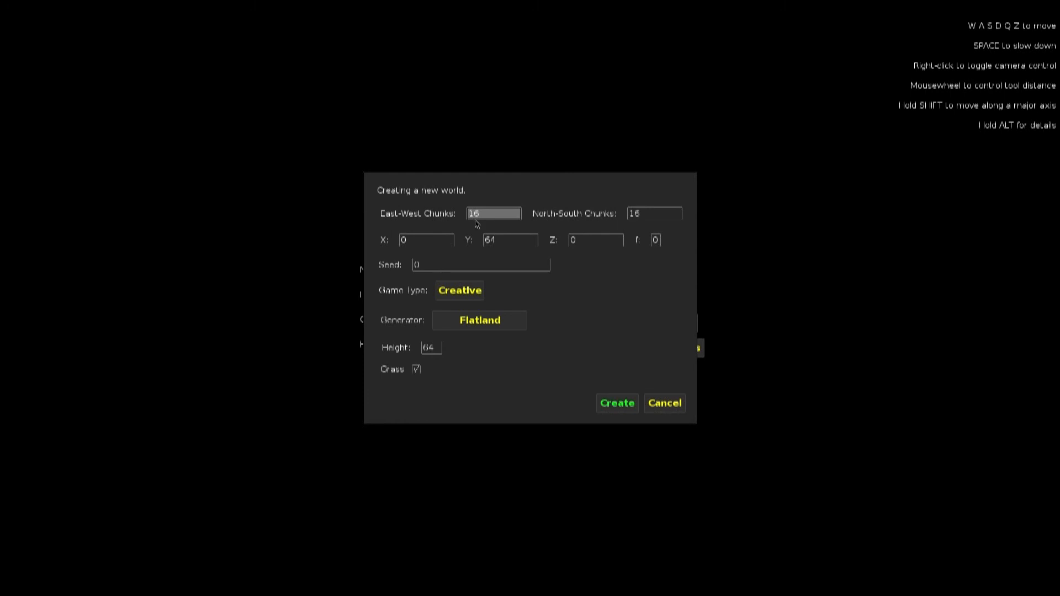
left_click(615, 403)
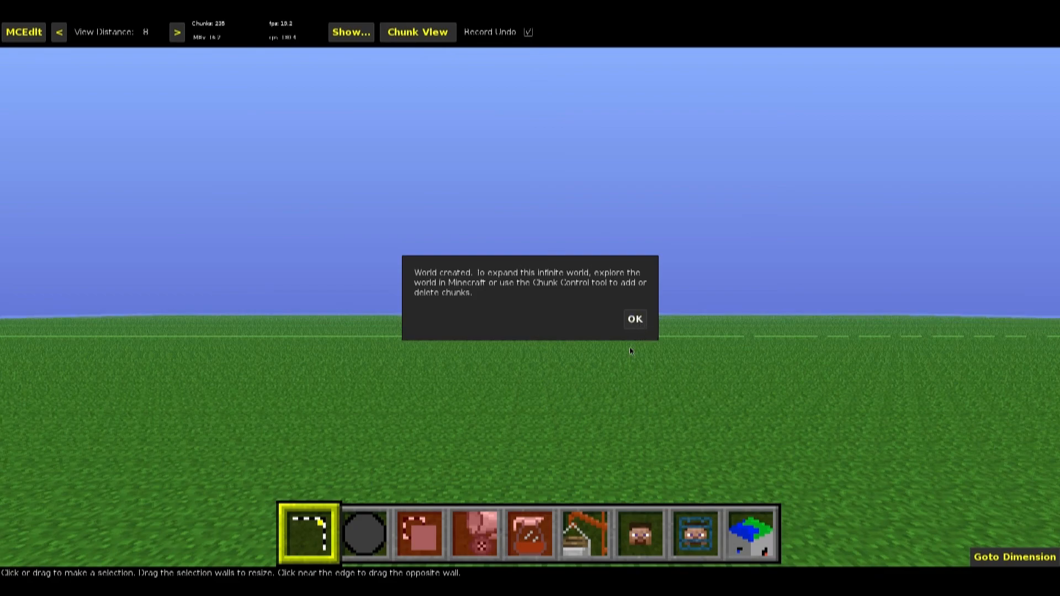
Dismiss the world-created notice and select a 39-block-long, one-block-wide strip of grass.
left_click(633, 318)
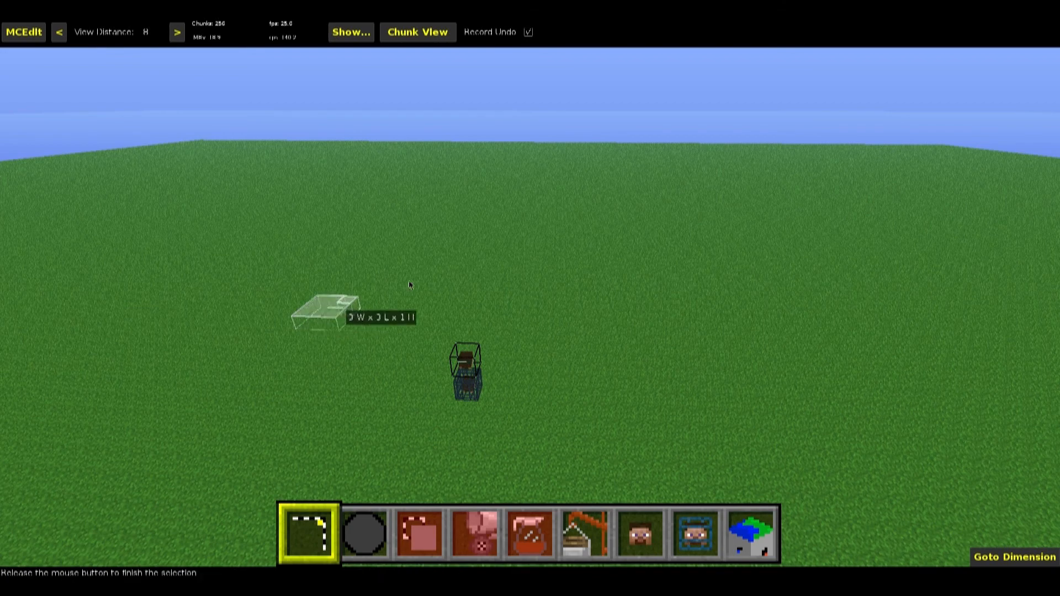
left_click_drag(341, 312, 797, 335)
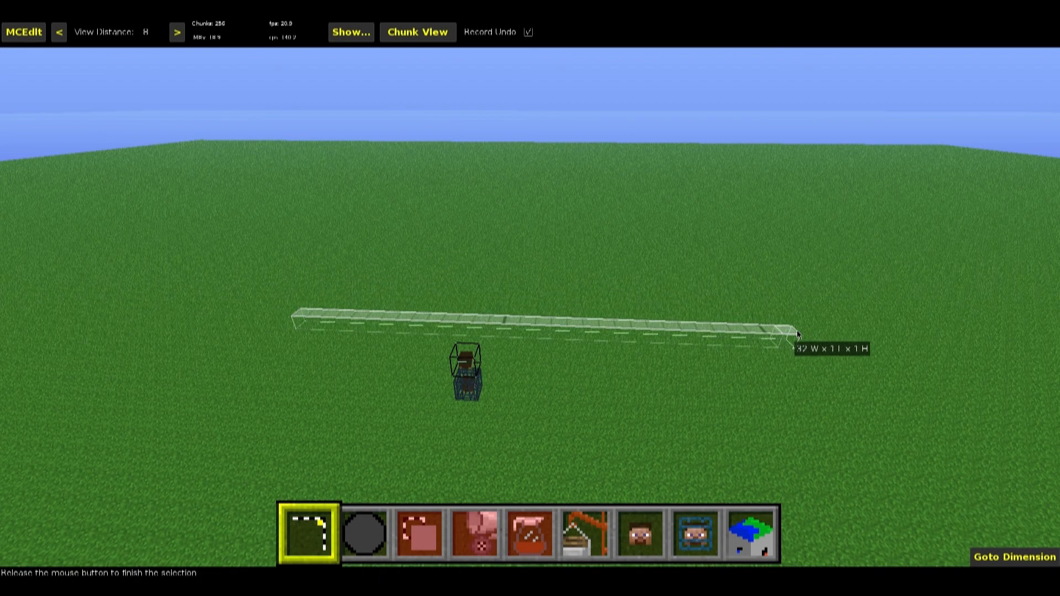
left_click_drag(798, 334, 859, 338)
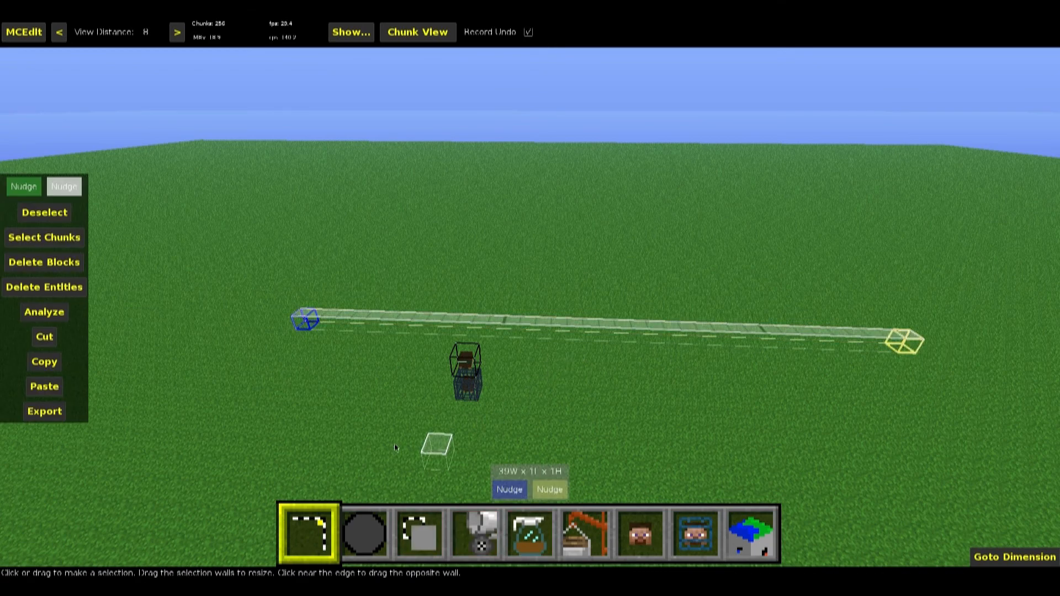
mouse_move(549, 489)
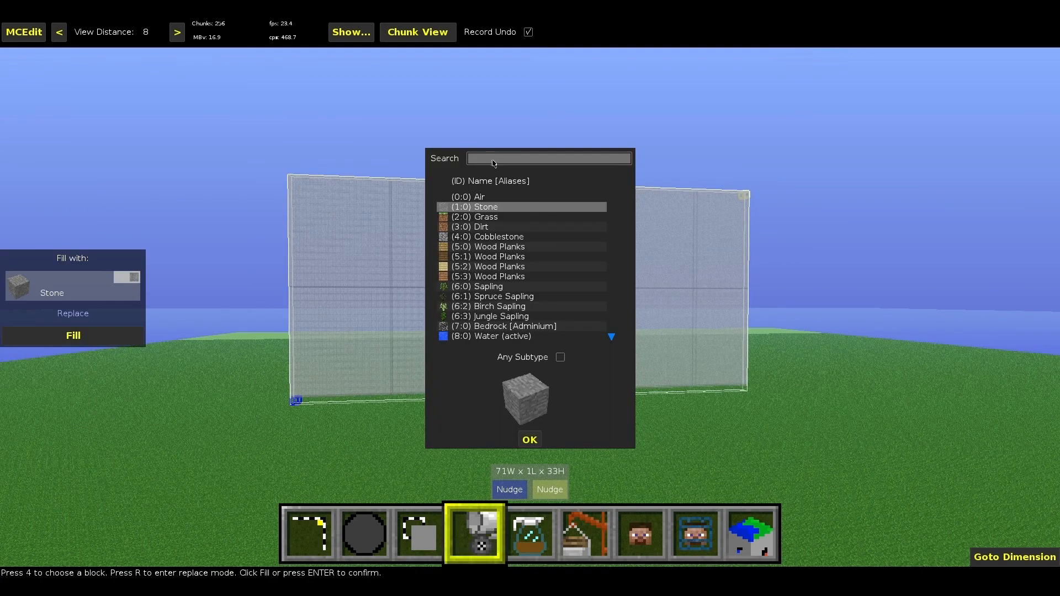
Search block id 56 and fill the 71-by-33 wall selection with Diamond Ore.
type("56")
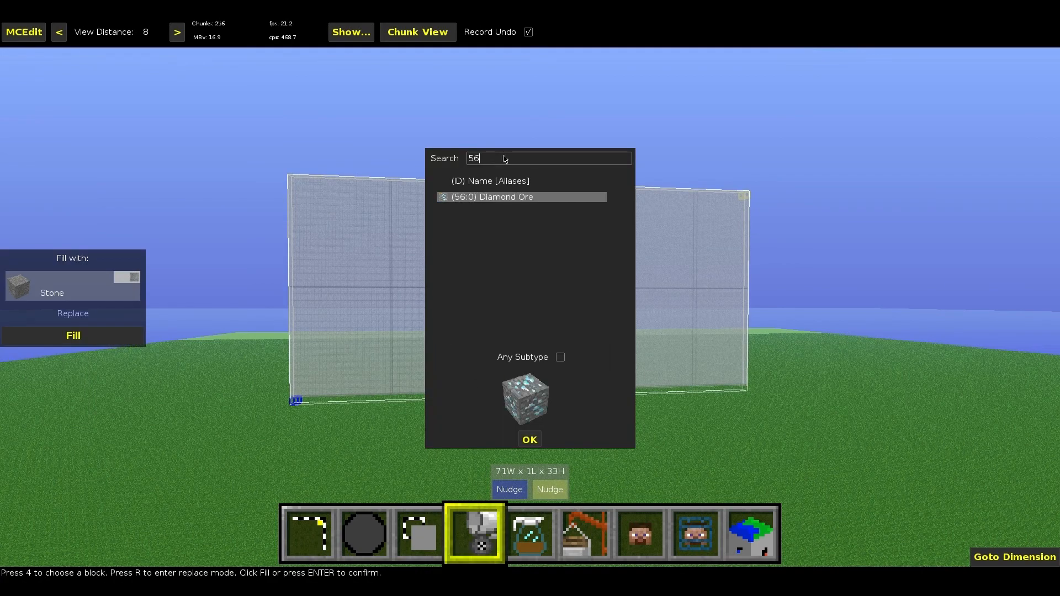
left_click(529, 439)
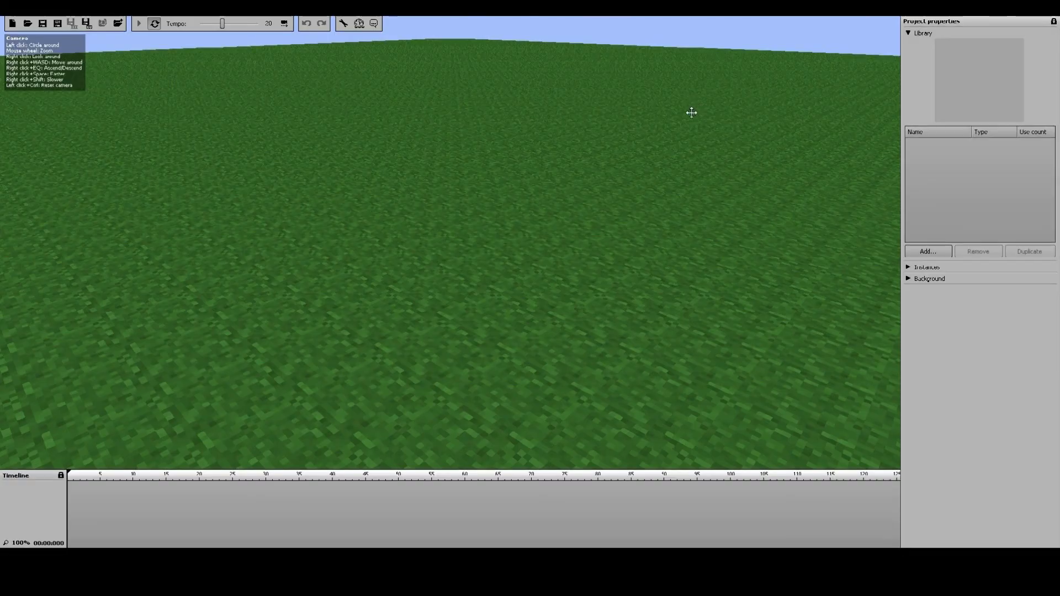
mouse_move(627, 137)
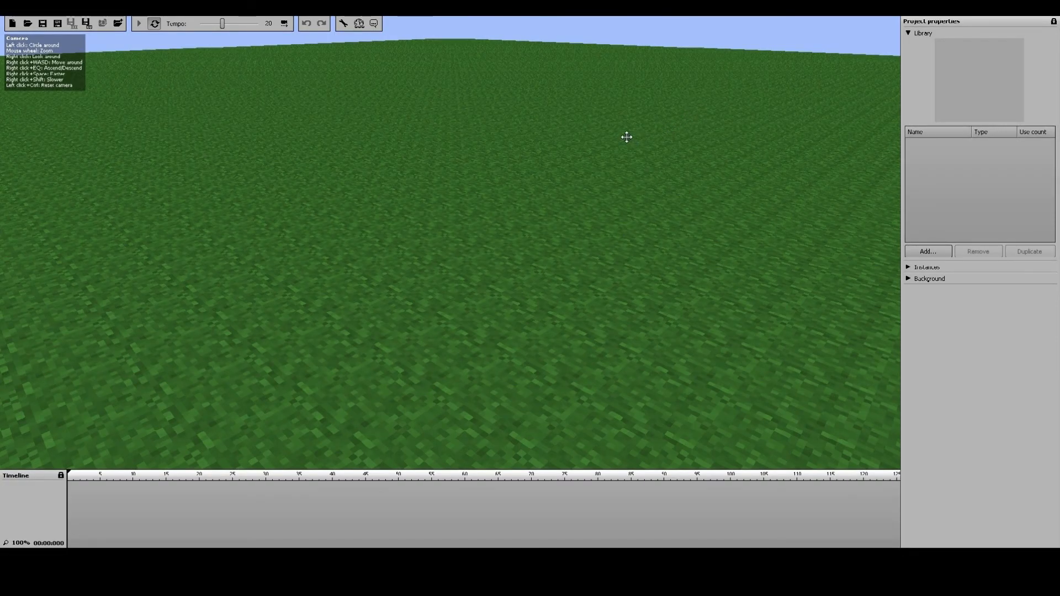
mouse_move(908, 243)
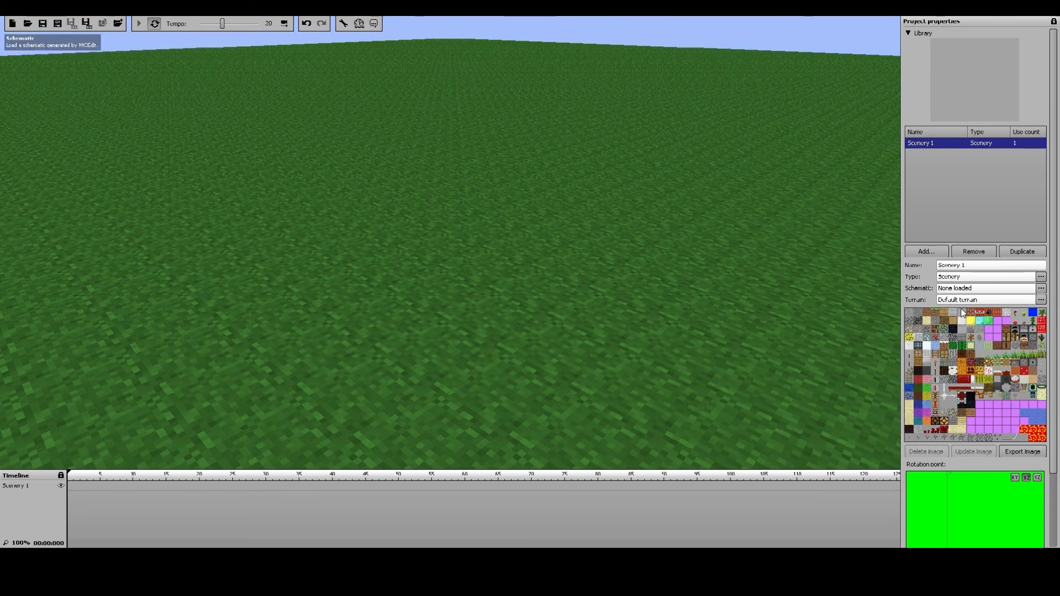
mouse_move(436, 284)
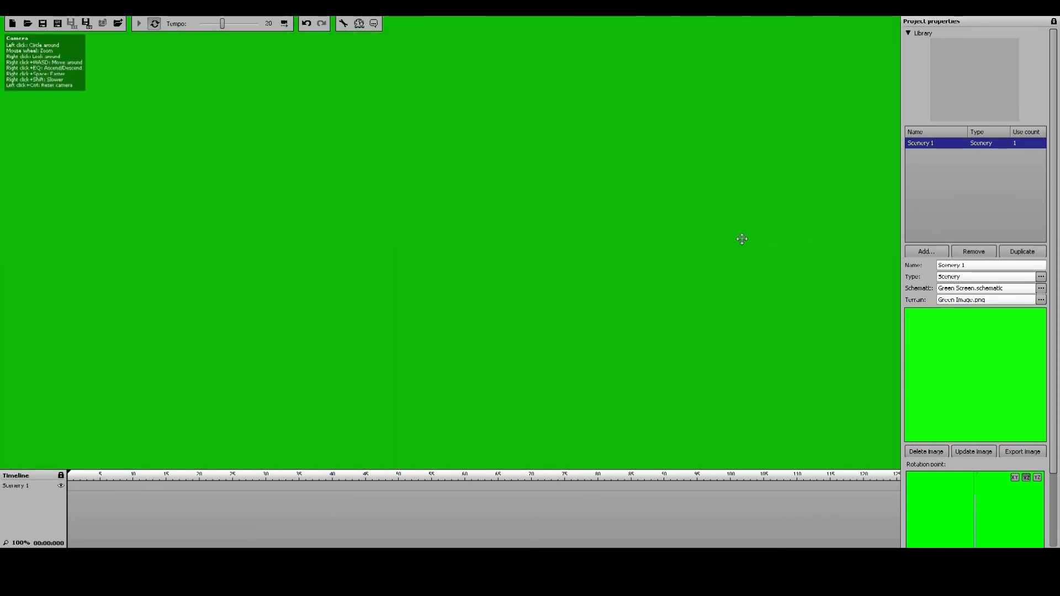
Browse the scenery's schematic and terrain to the Green Screen schematic with the green PNG texture.
left_click(925, 251)
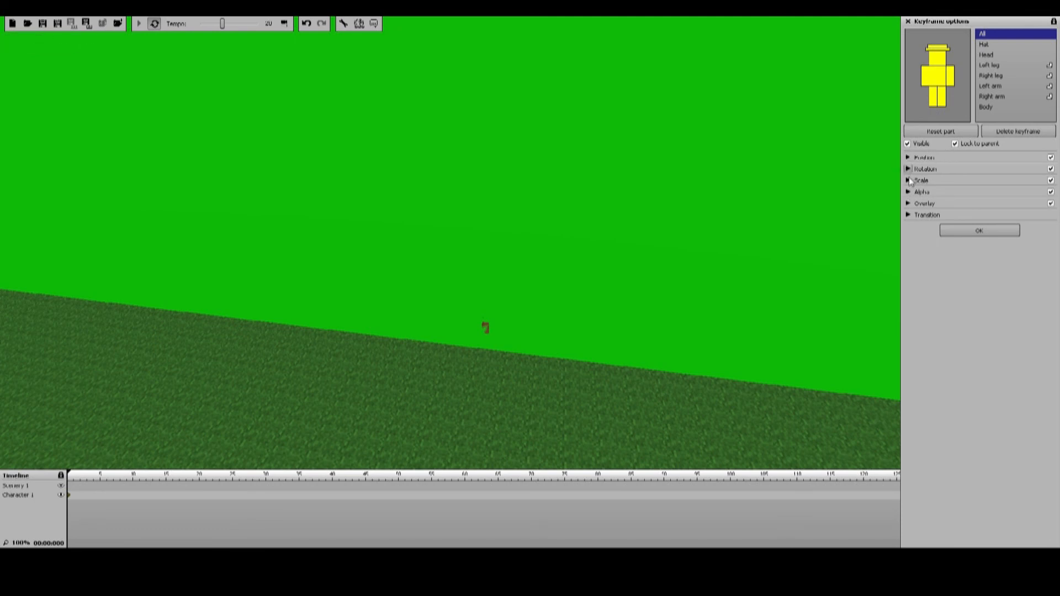
Expand Steve's Position and Rotation settings to bring him close in front of the camera.
left_click(909, 158)
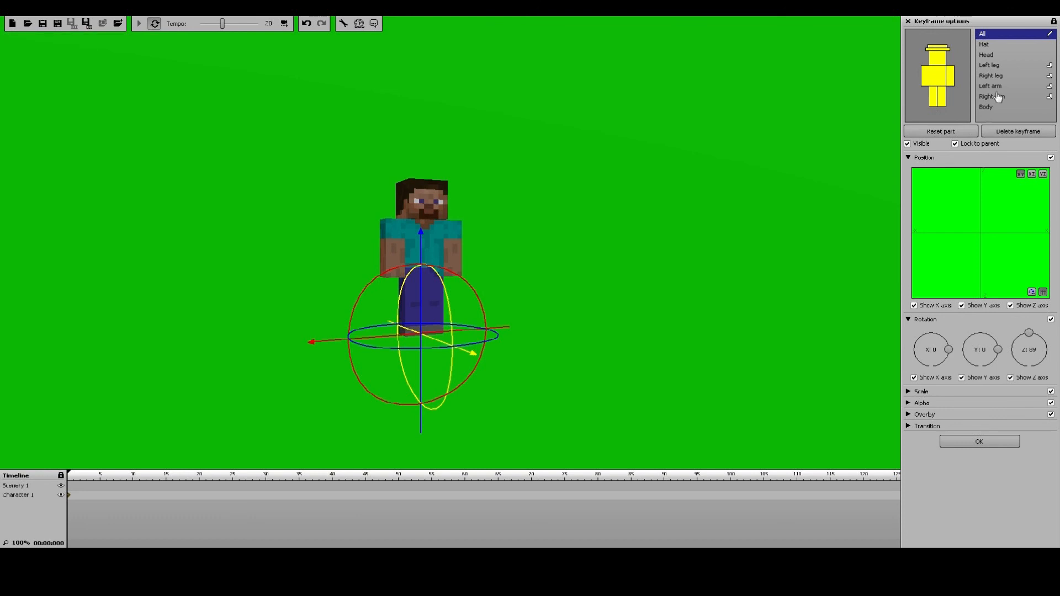
Rotate and bend Steve's right leg, left arm and right arm into a mid-walk pose.
left_click(991, 75)
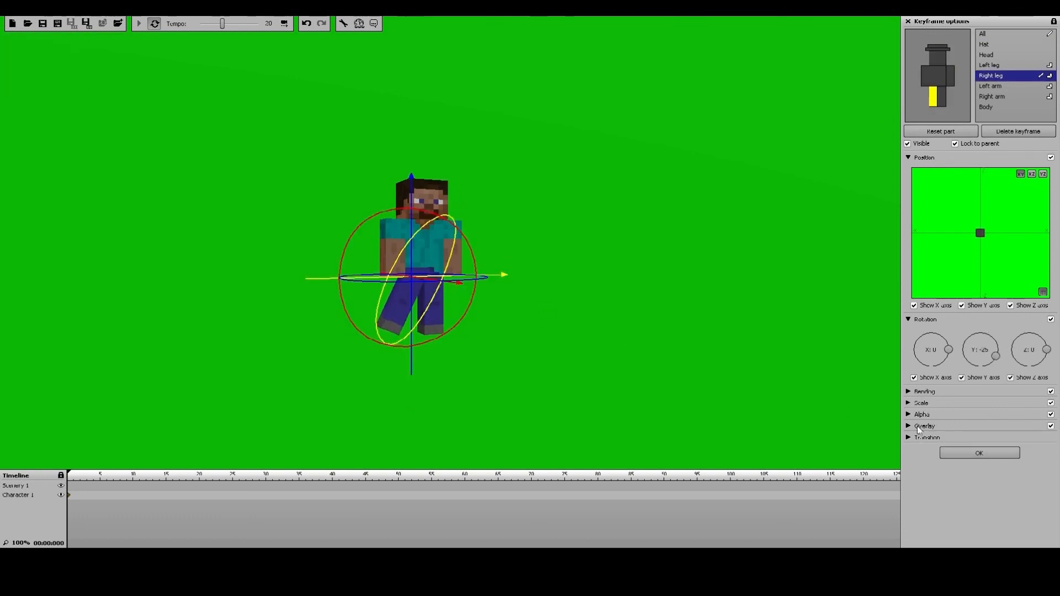
left_click(924, 391)
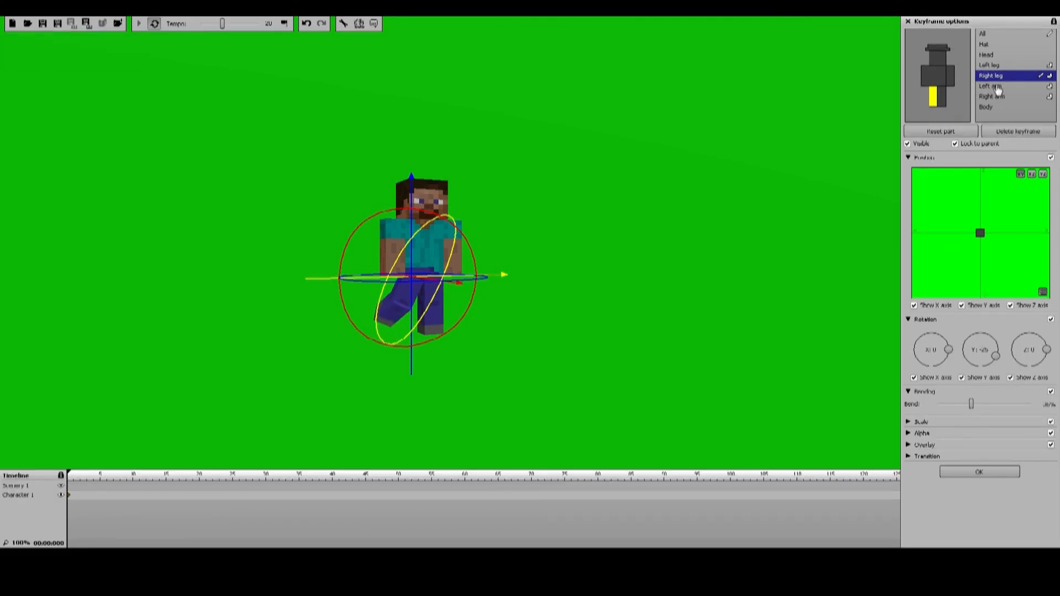
left_click(991, 86)
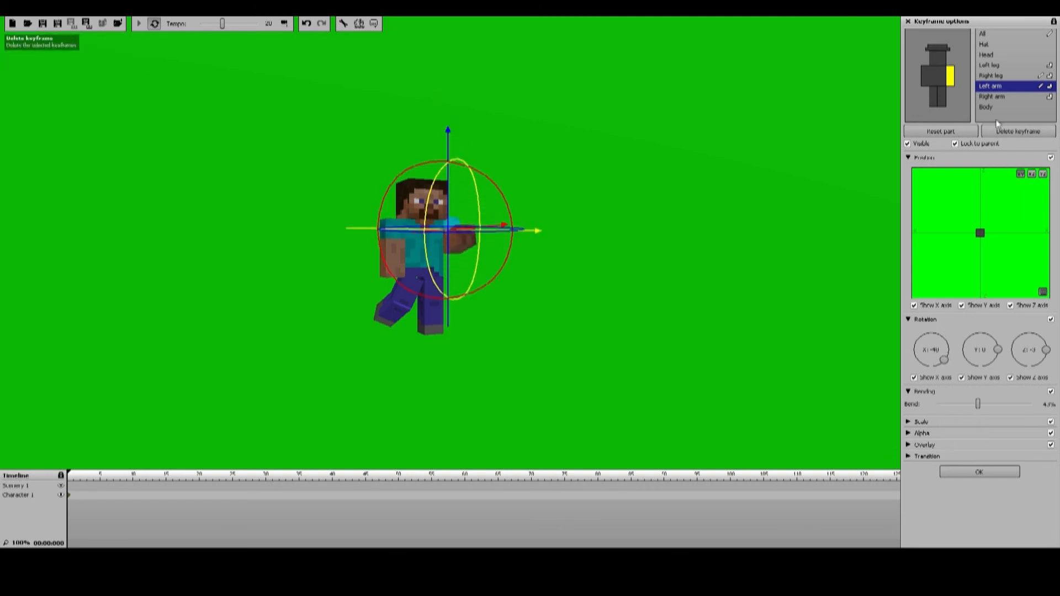
left_click(991, 96)
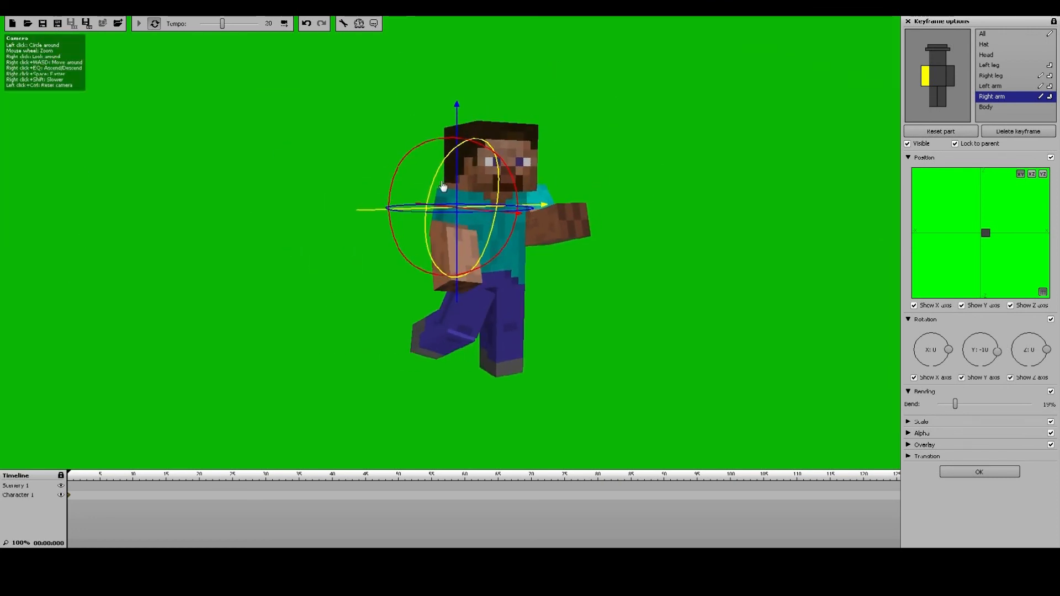
mouse_move(58, 22)
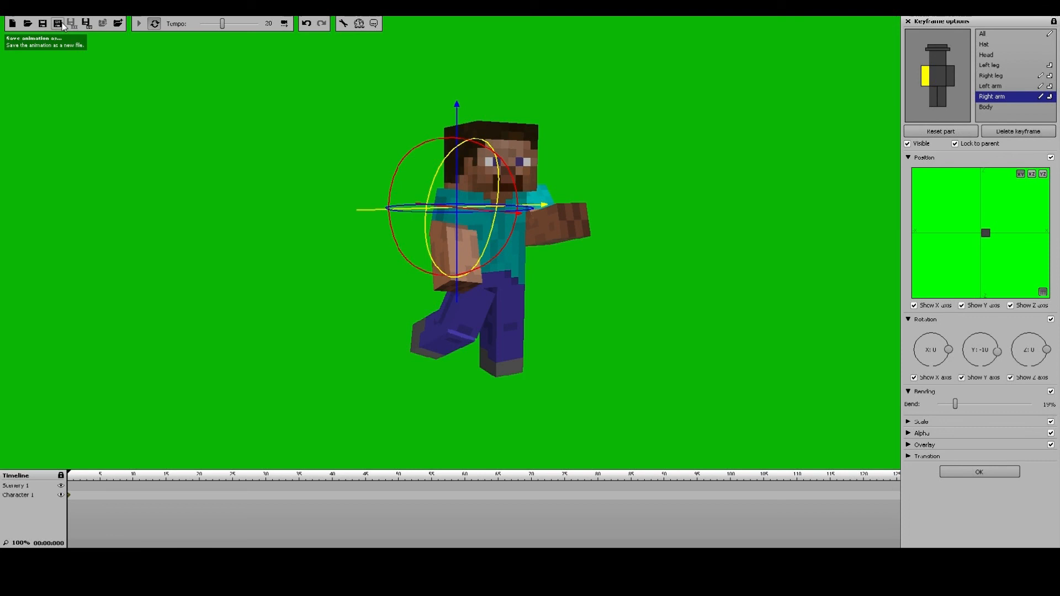
mouse_move(86, 23)
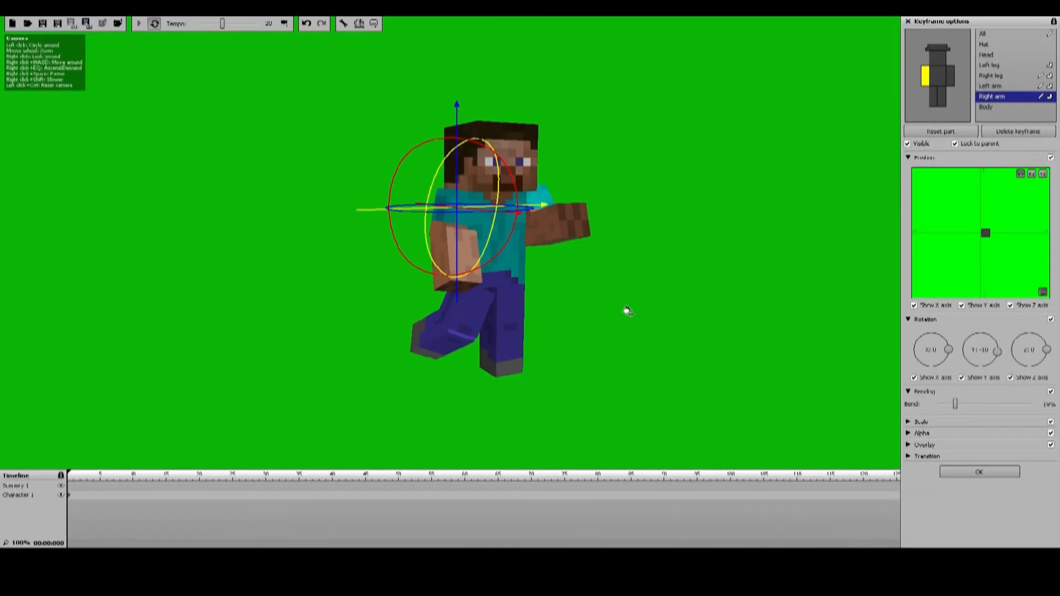
mouse_move(619, 314)
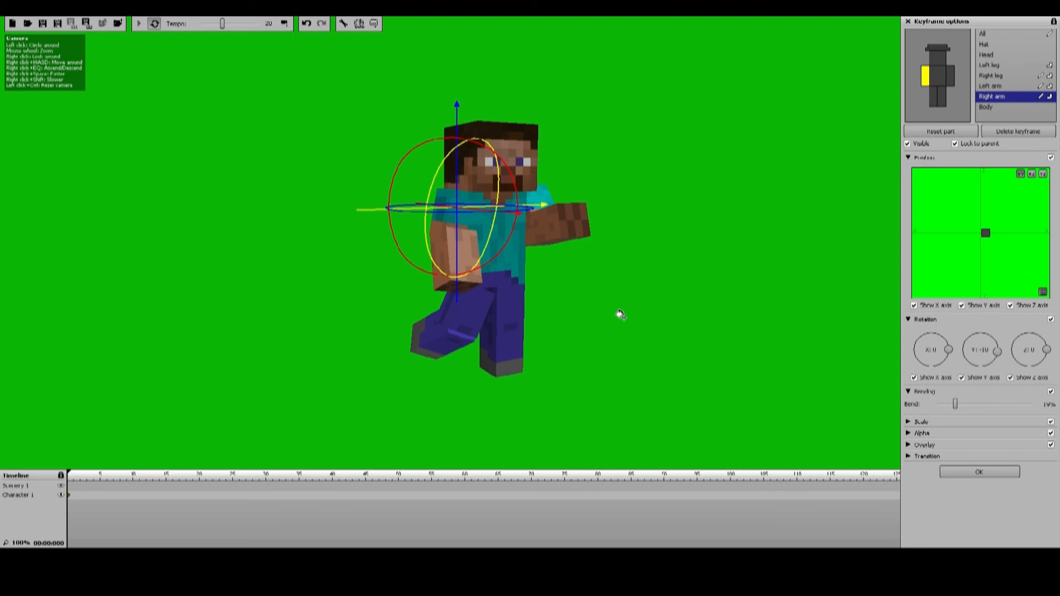
mouse_move(618, 318)
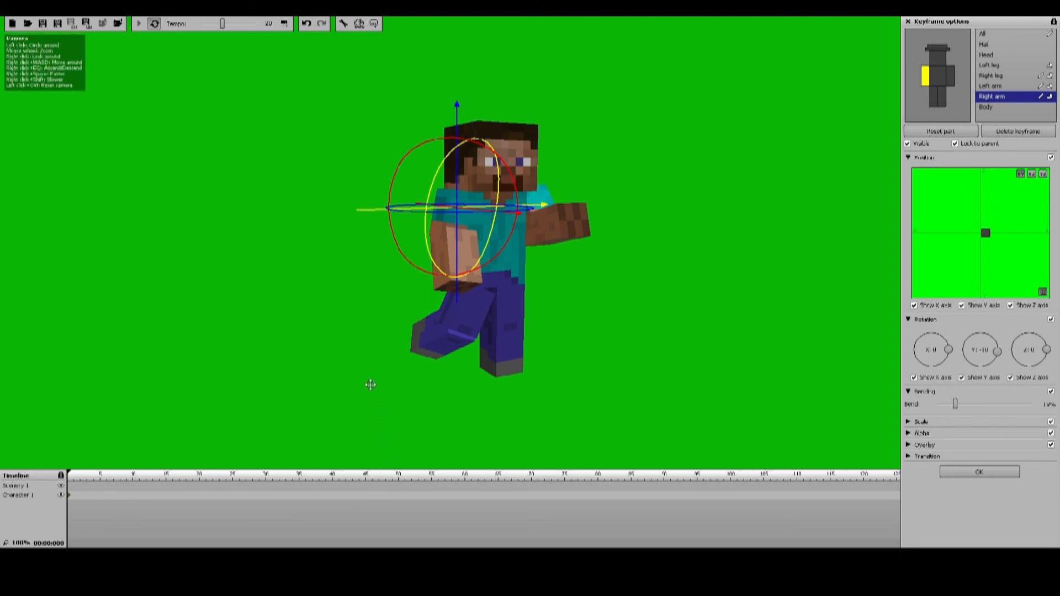
mouse_move(369, 393)
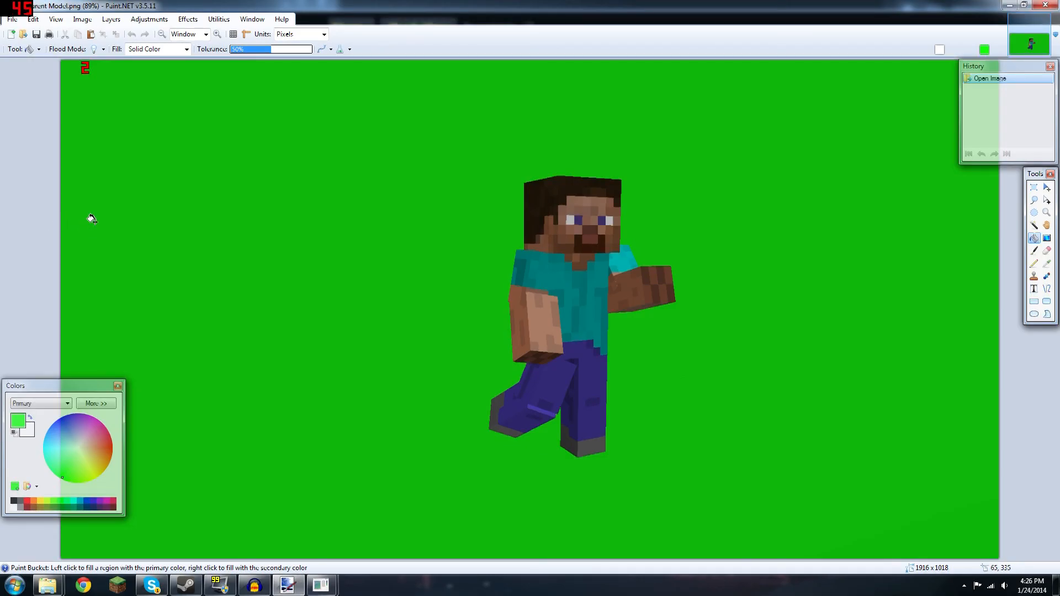
mouse_move(116, 67)
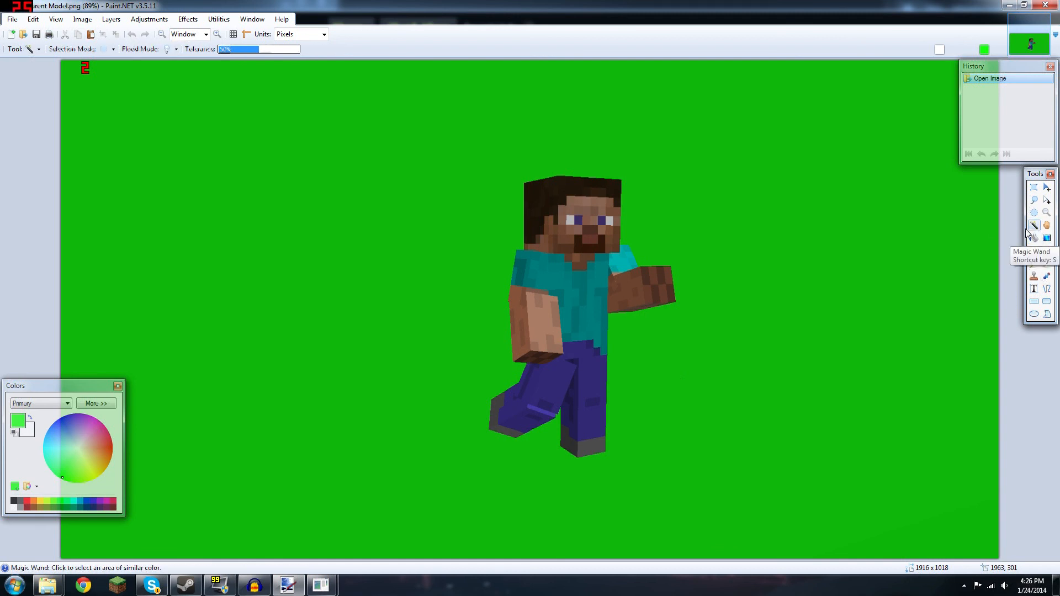
mouse_move(276, 110)
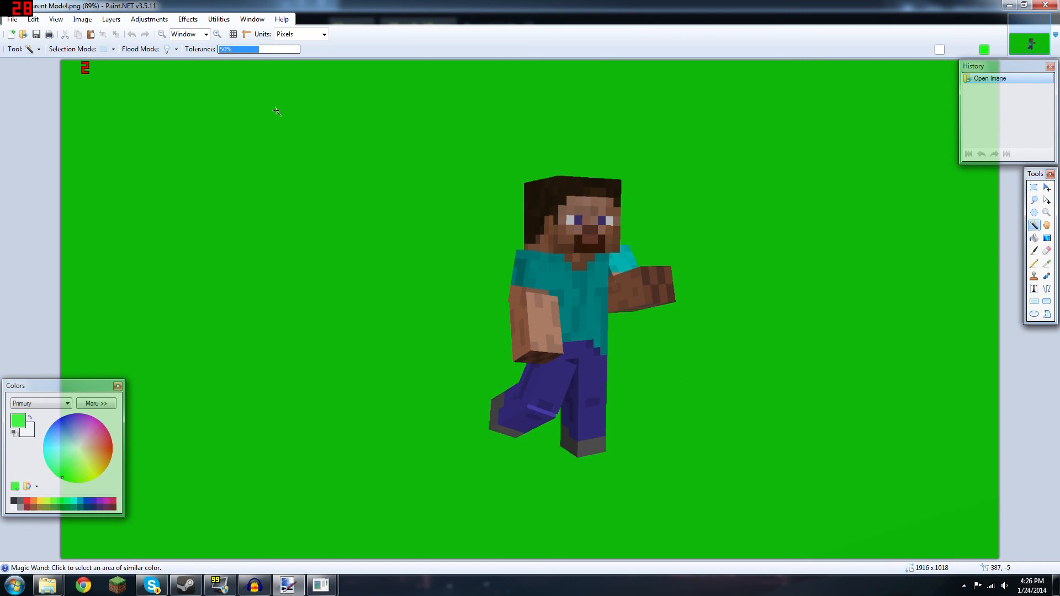
Magic-wand select all the green background around Steve and cut it away to transparency.
left_click(536, 277)
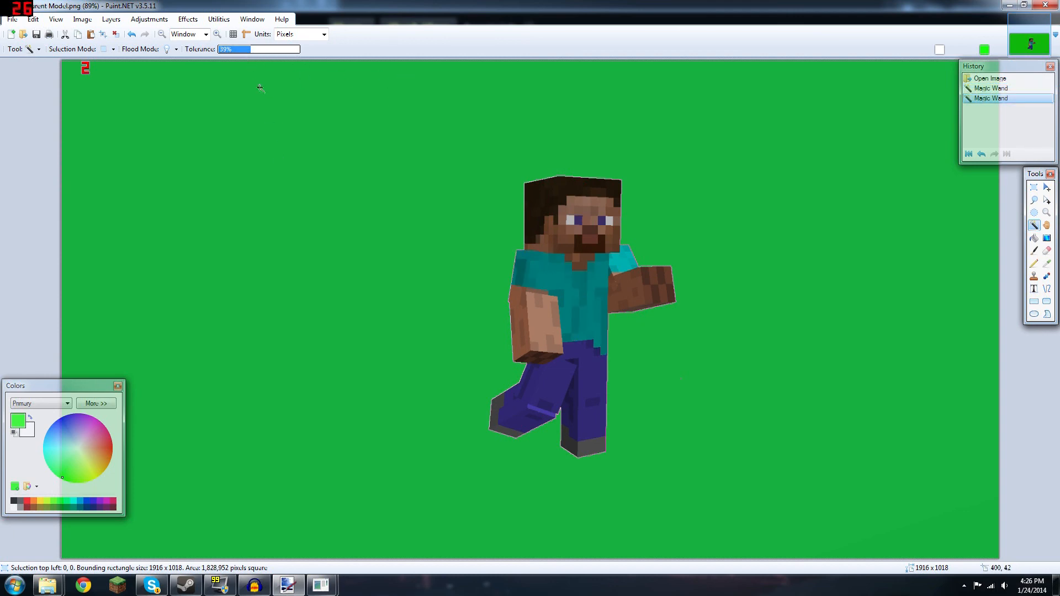
left_click(252, 49)
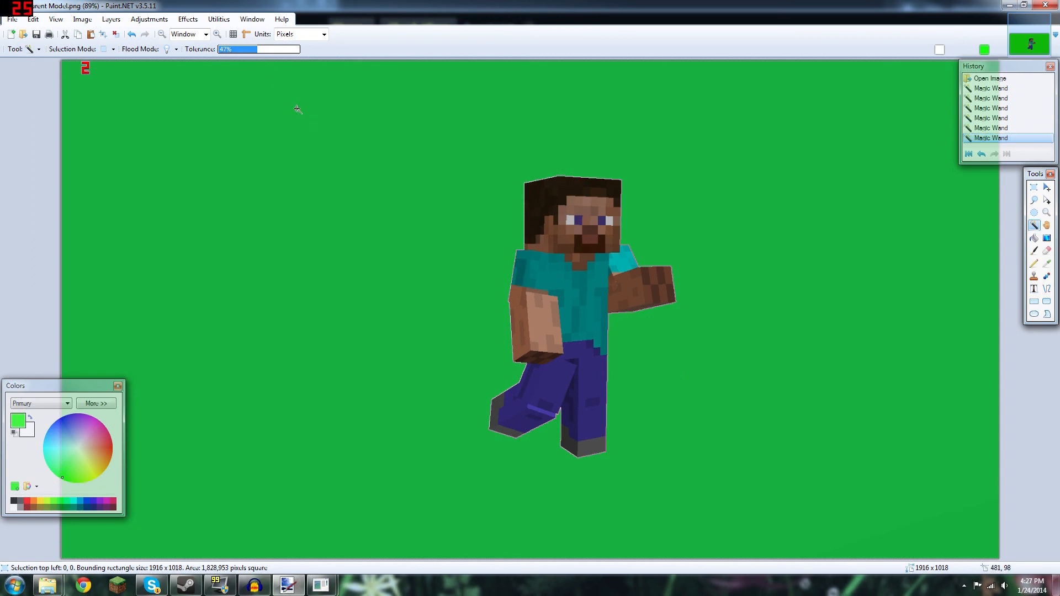
key("ctrl+x")
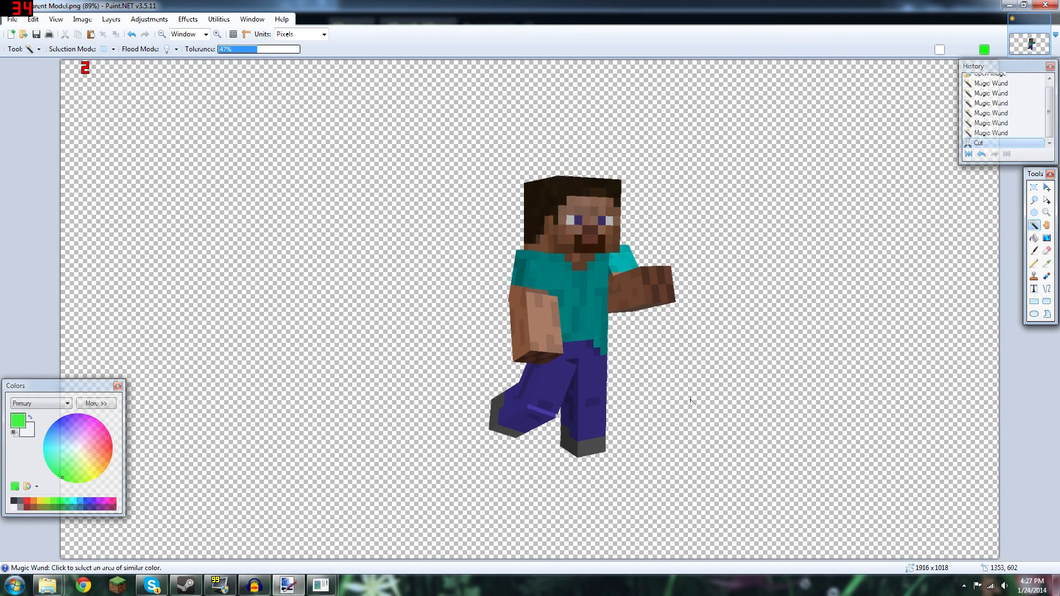
mouse_move(1046, 251)
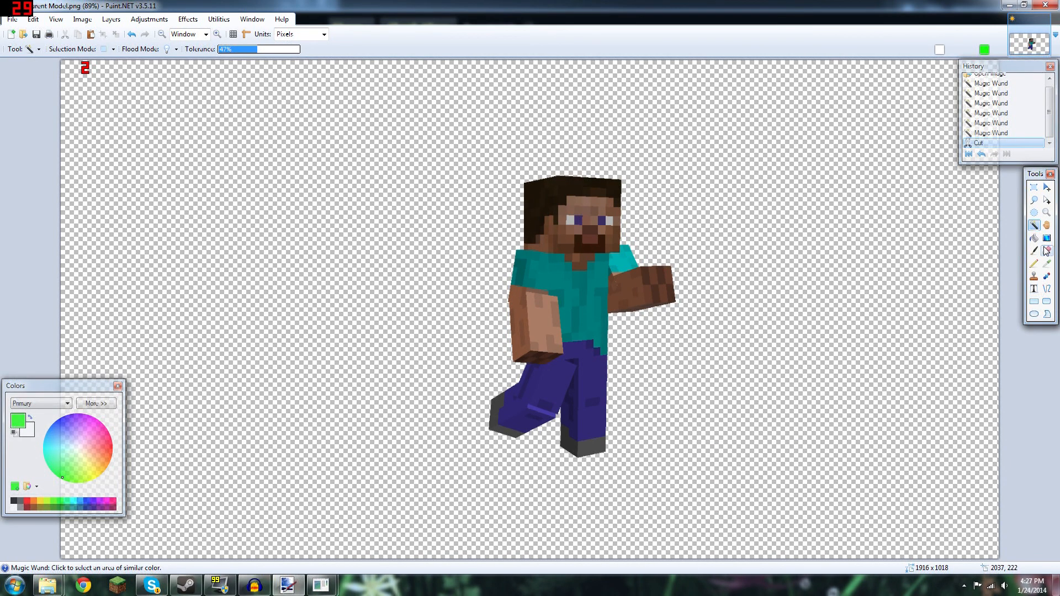
Erase the stray leftover pixels near the cut-out Steve with the Eraser.
left_click(1045, 251)
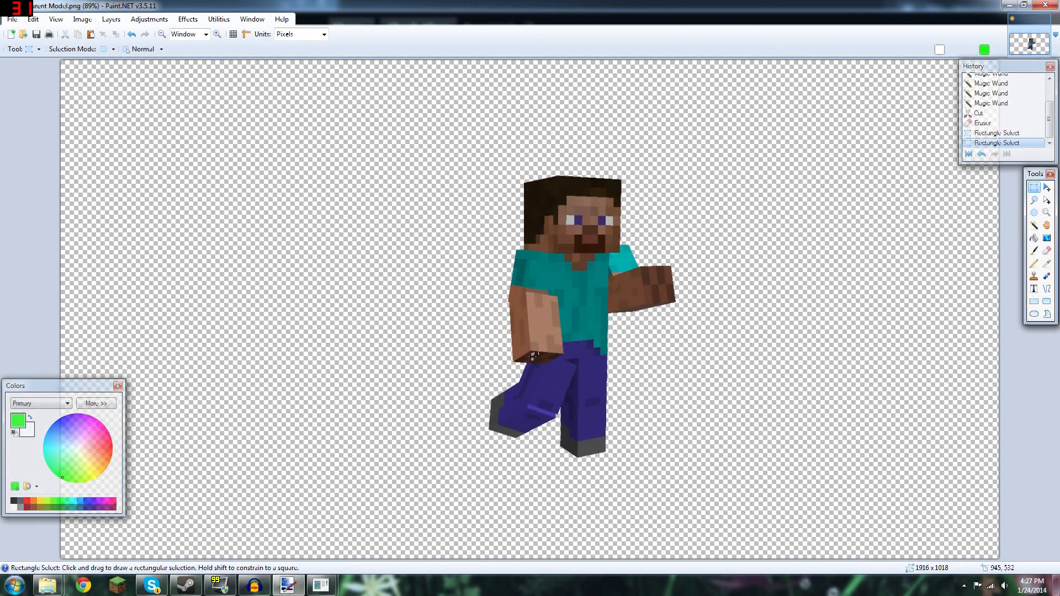
mouse_move(100, 149)
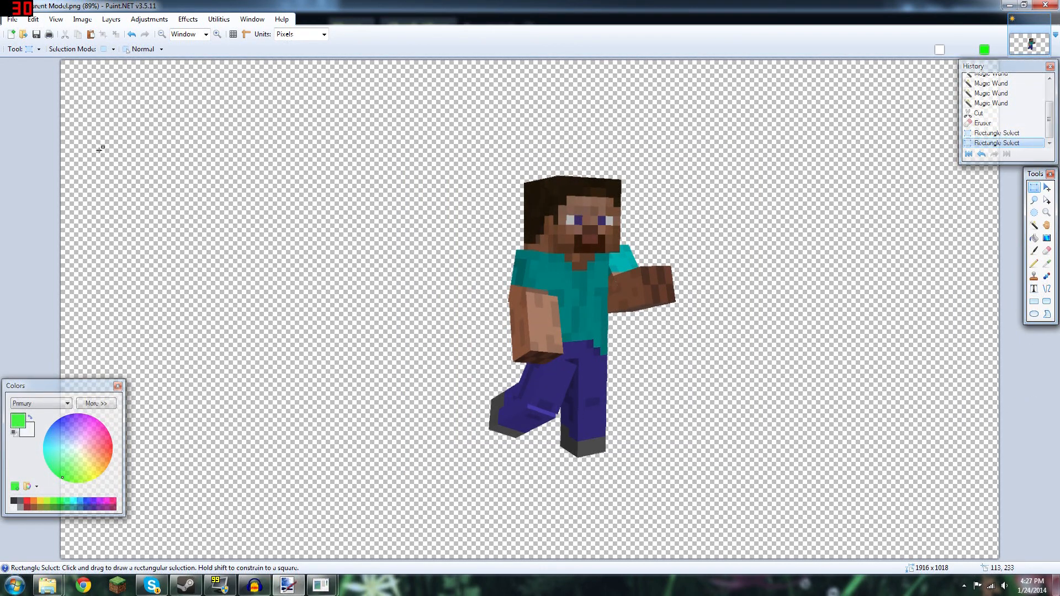
left_click(252, 19)
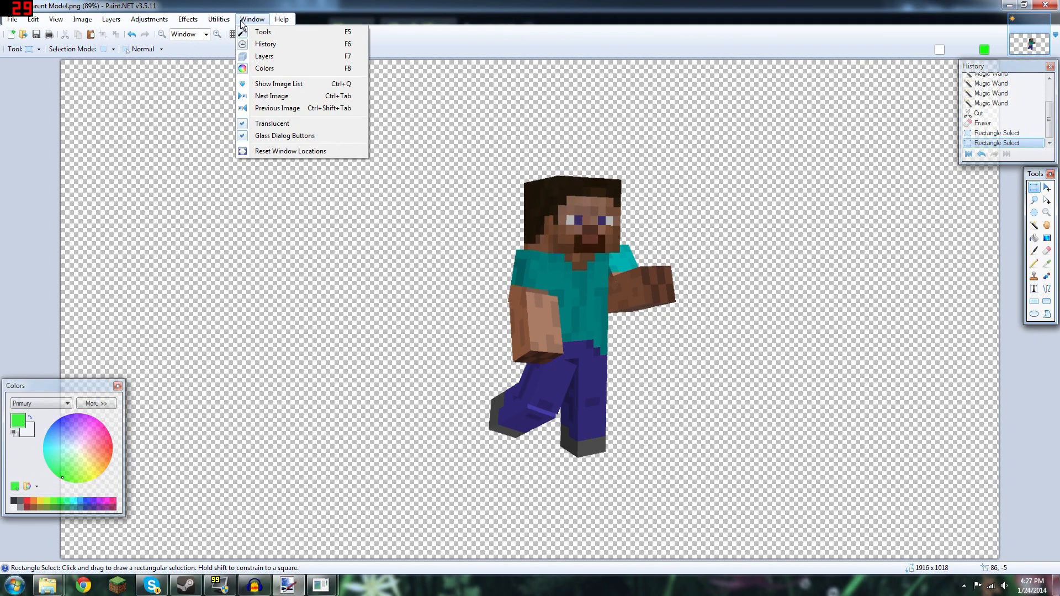
Add a layer below Steve via the Layers panel and brush green 'Hi youtube' handwriting on it.
left_click(264, 56)
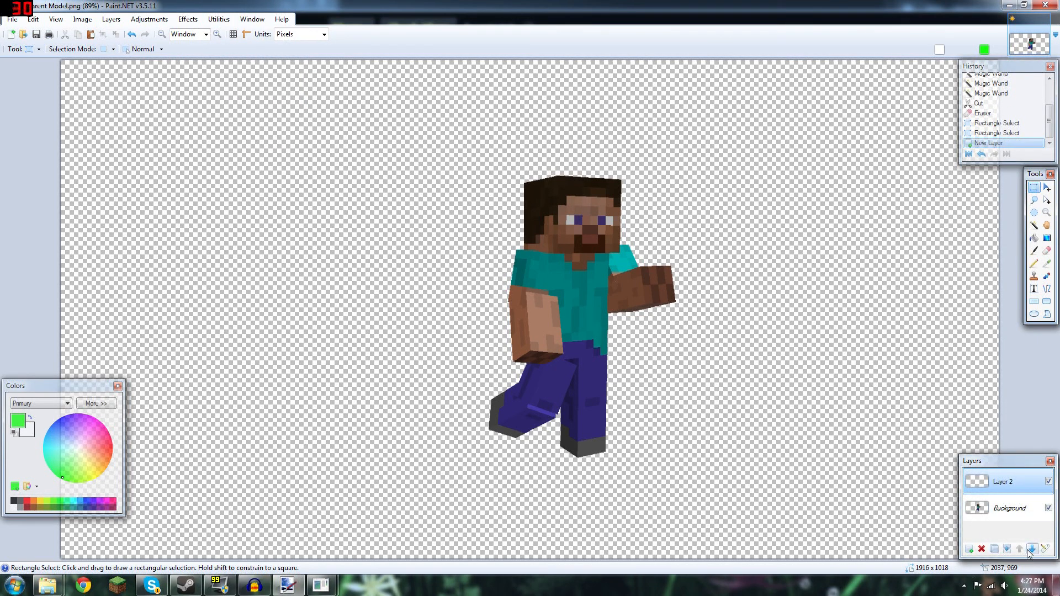
left_click(1031, 549)
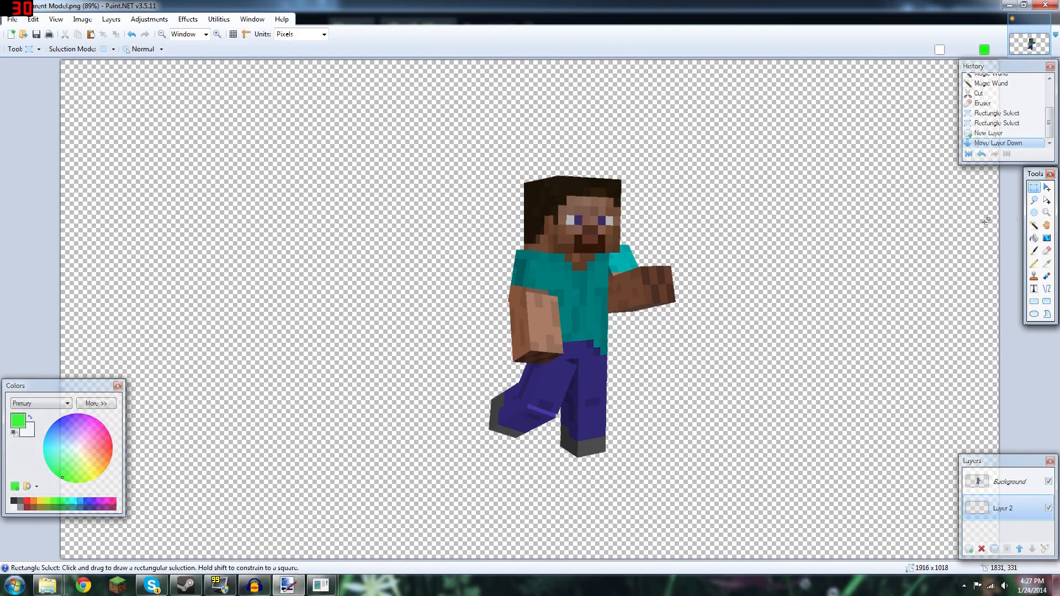
left_click_drag(215, 114, 214, 207)
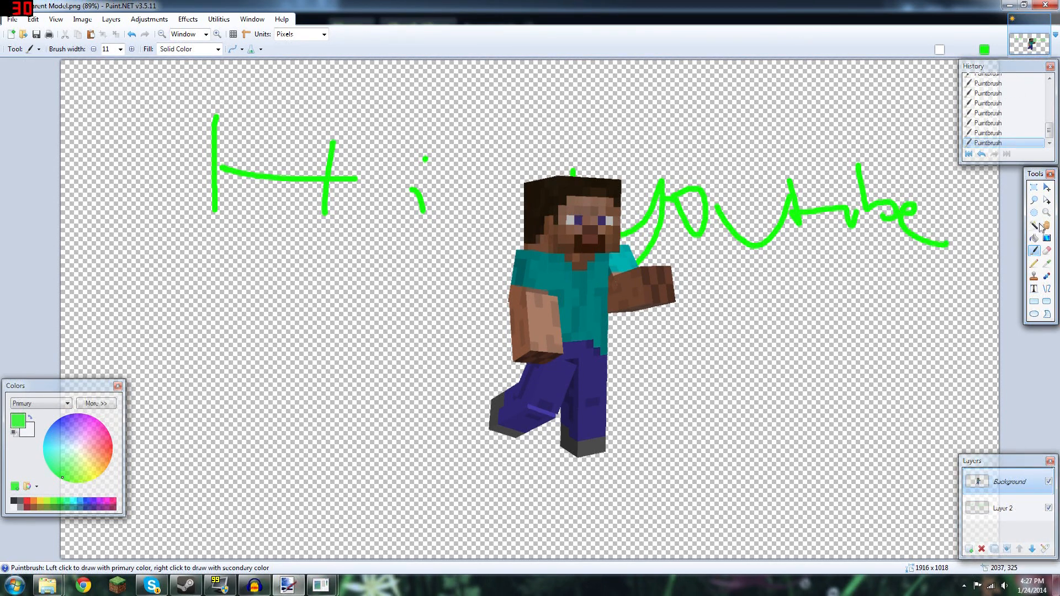
Move Steve down and right so he stands over the scribbled word youtube.
left_click_drag(446, 108, 727, 483)
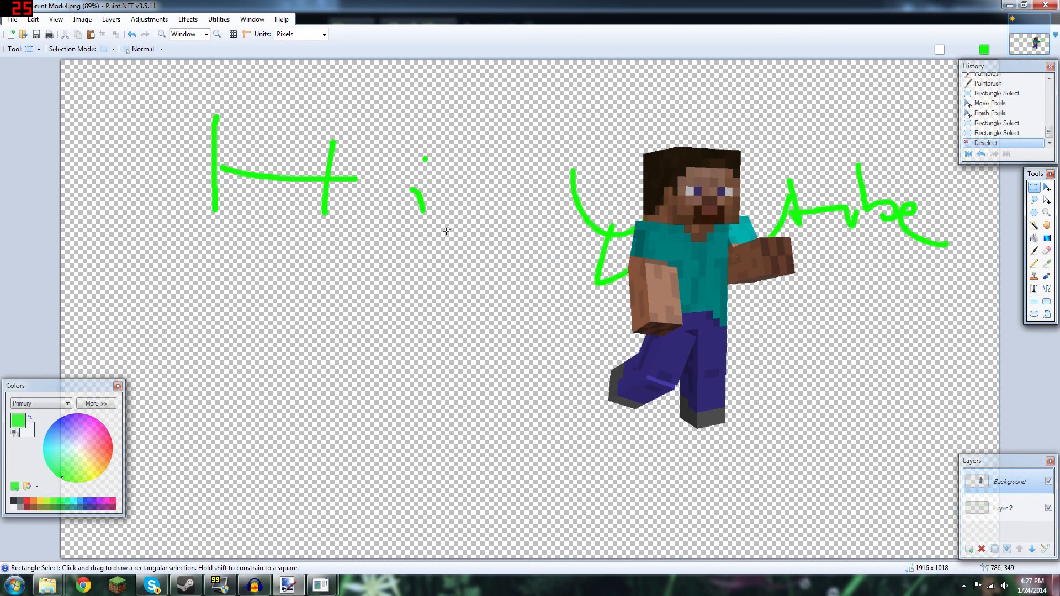
mouse_move(455, 255)
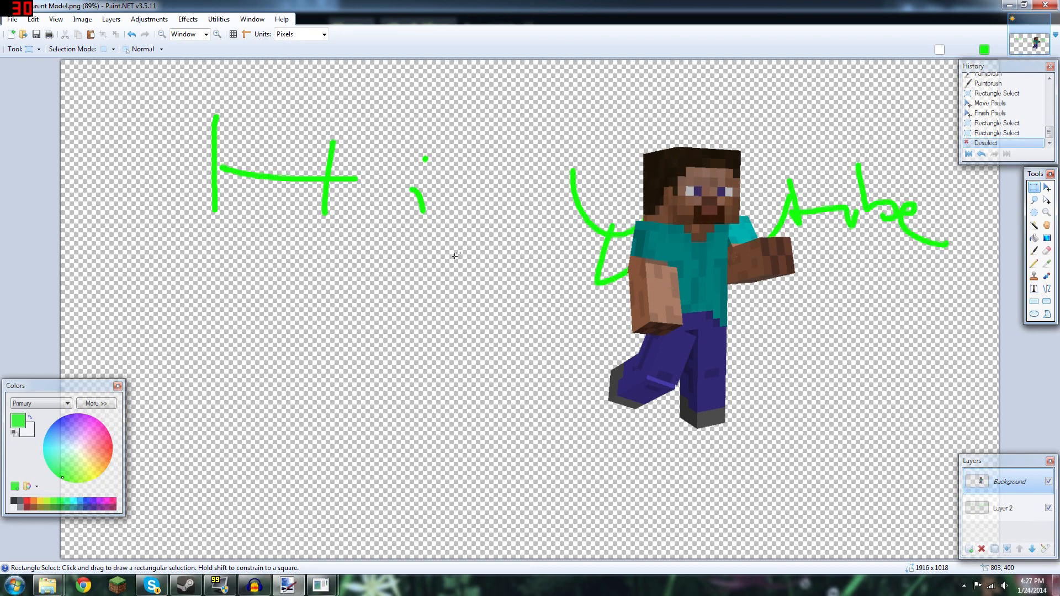
mouse_move(812, 167)
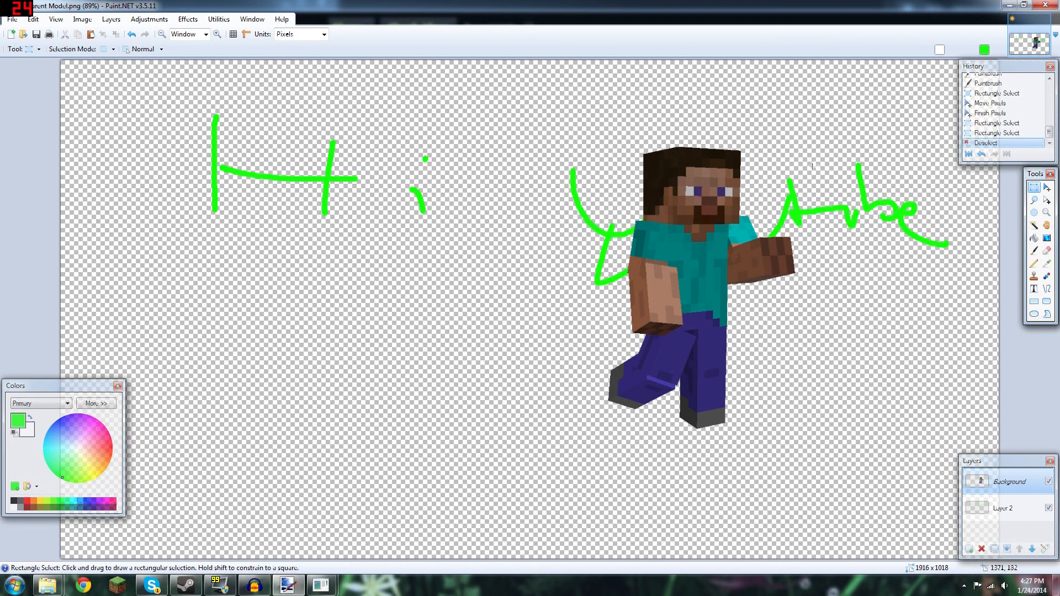